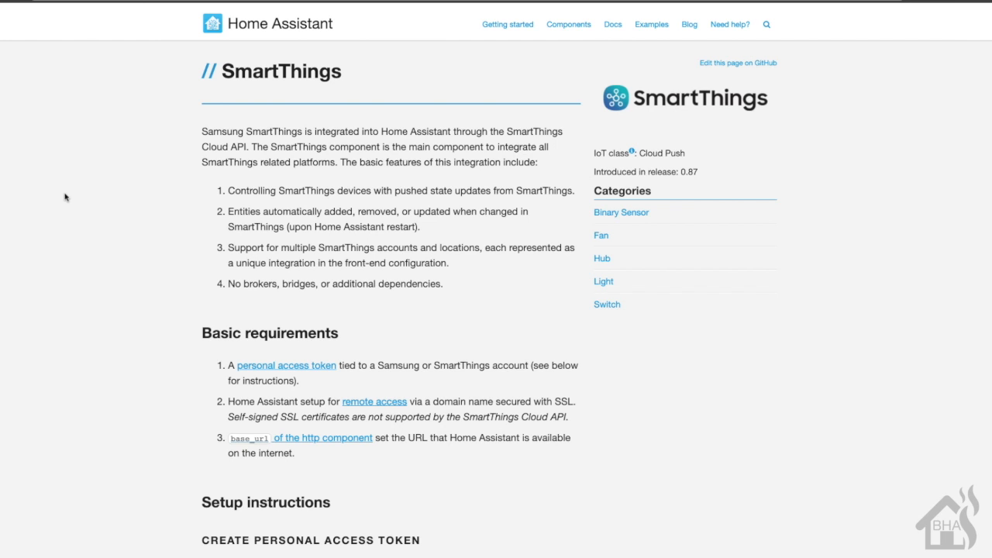
Sign in to SmartThings with the Samsung account email and password
{"action": "scroll", "scroll_direction": "down", "scroll_amount": 3}
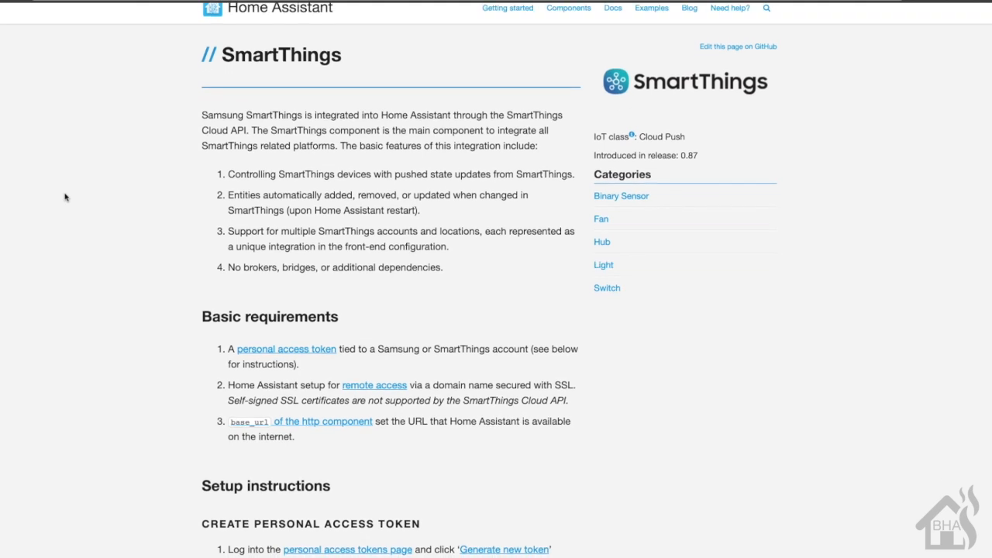
{"action": "scroll", "scroll_direction": "down", "scroll_amount": 3}
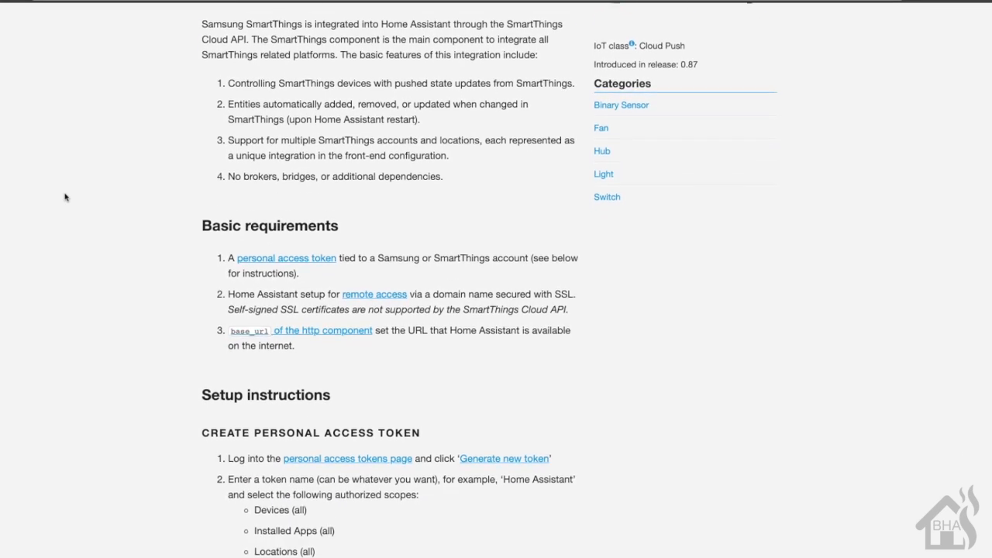
{"action": "scroll", "scroll_direction": "down", "scroll_amount": 3}
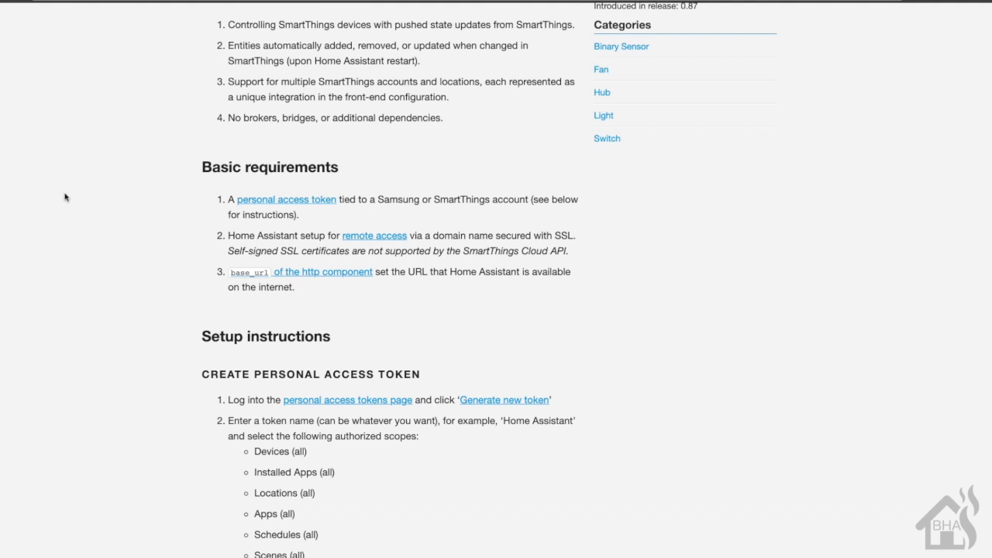
{"action": "scroll", "scroll_direction": "down", "scroll_amount": 3}
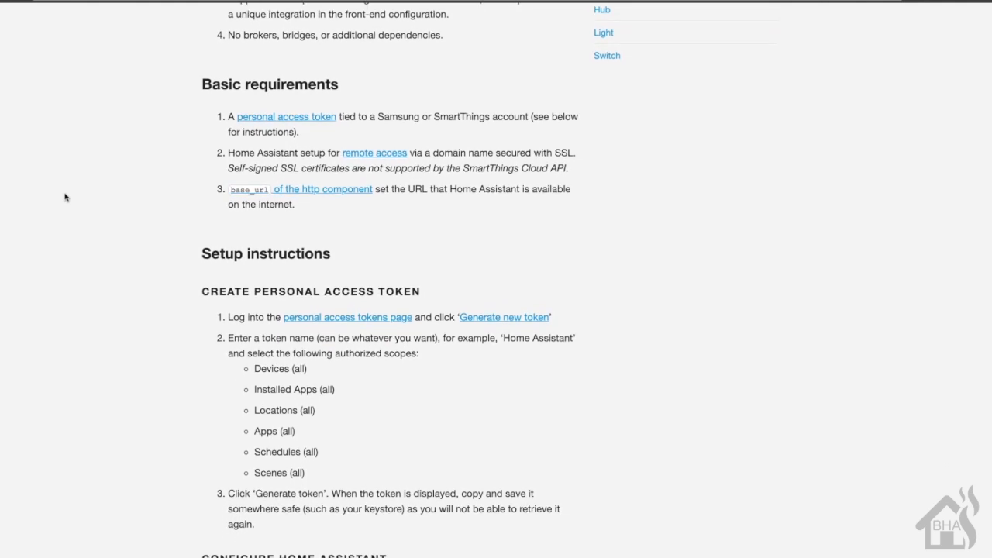
{"action": "scroll", "scroll_direction": "down", "scroll_amount": 3}
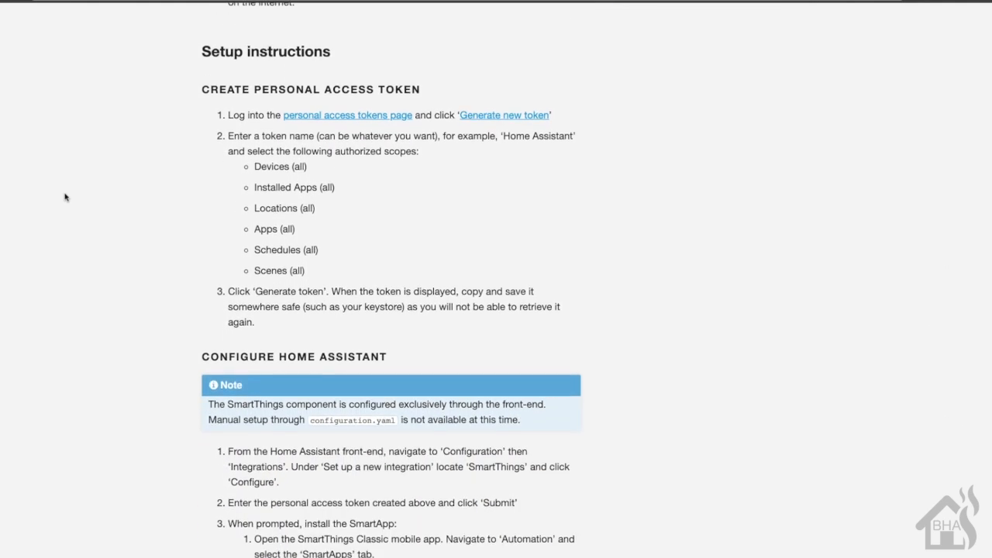
{"action": "scroll", "scroll_direction": "down", "scroll_amount": 3}
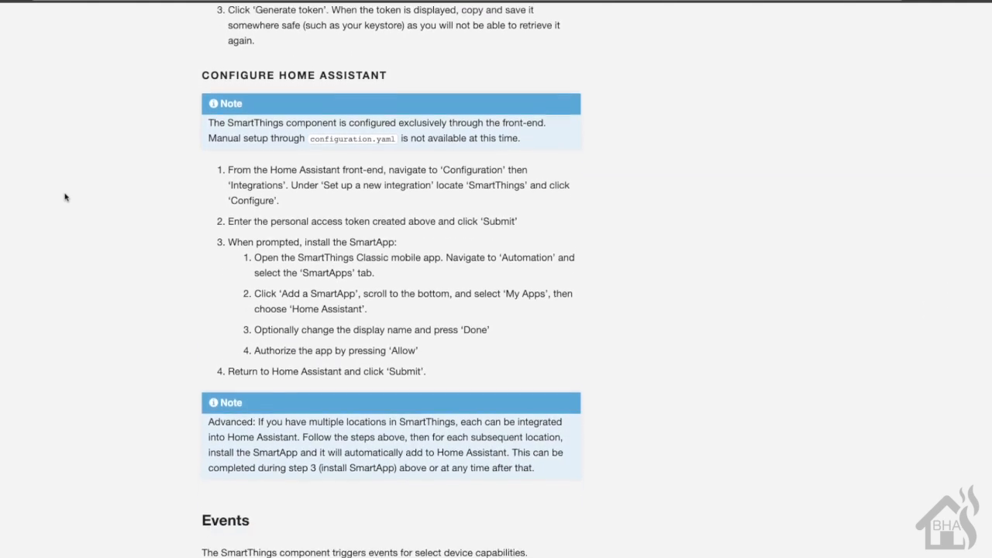
{"action": "scroll", "scroll_direction": "down", "scroll_amount": 3}
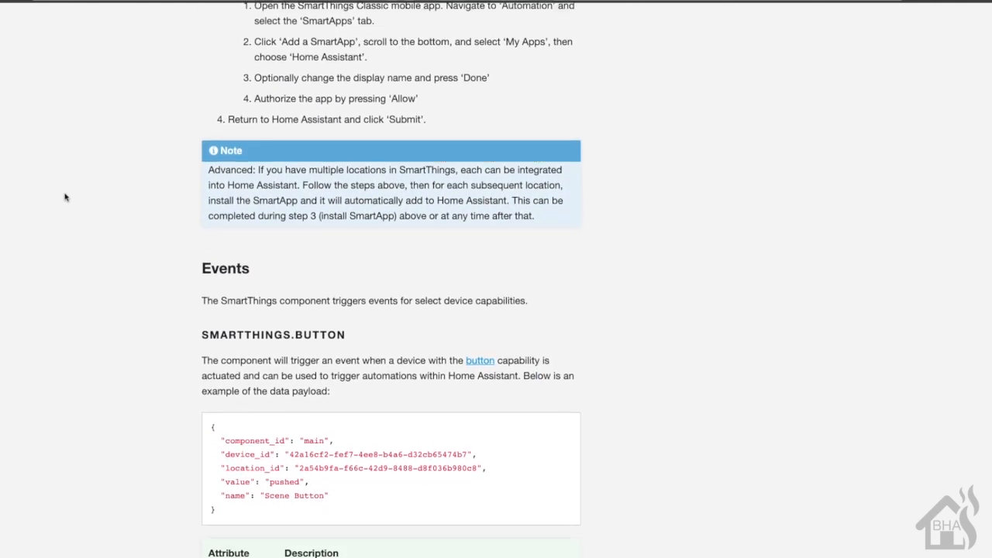
{"action": "scroll", "scroll_direction": "down", "scroll_amount": 3}
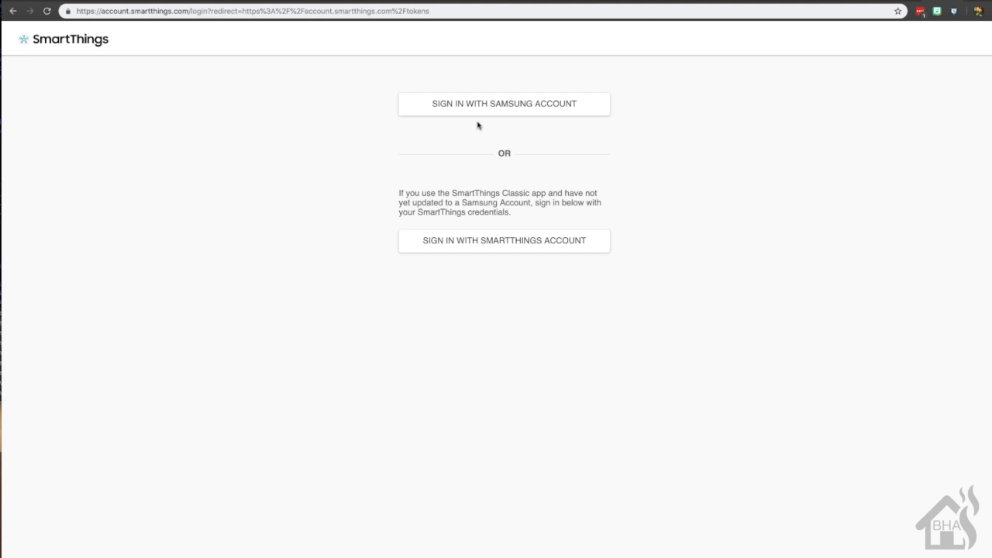
{"action": "left_click", "coordinate": [504, 104]}
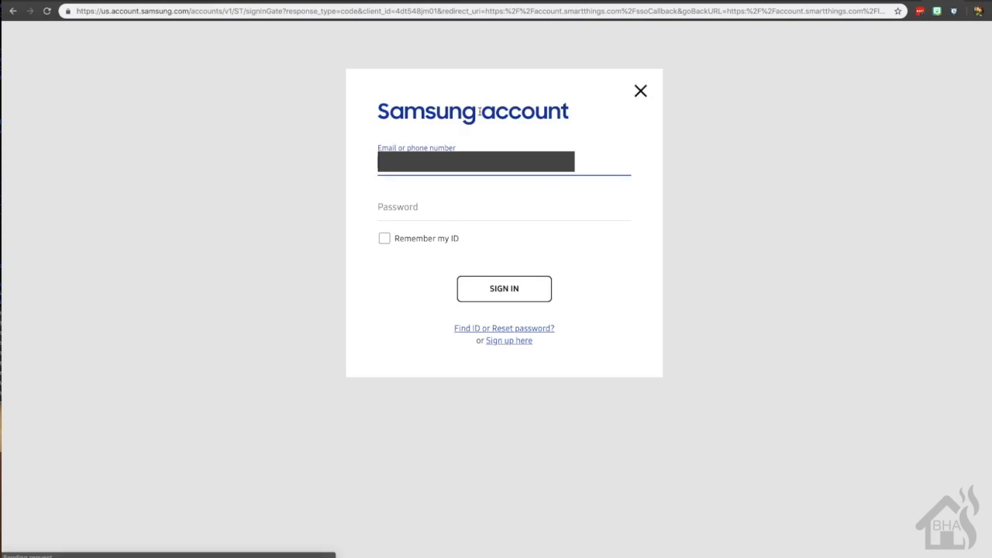
{"action": "mouse_move", "coordinate": [594, 162]}
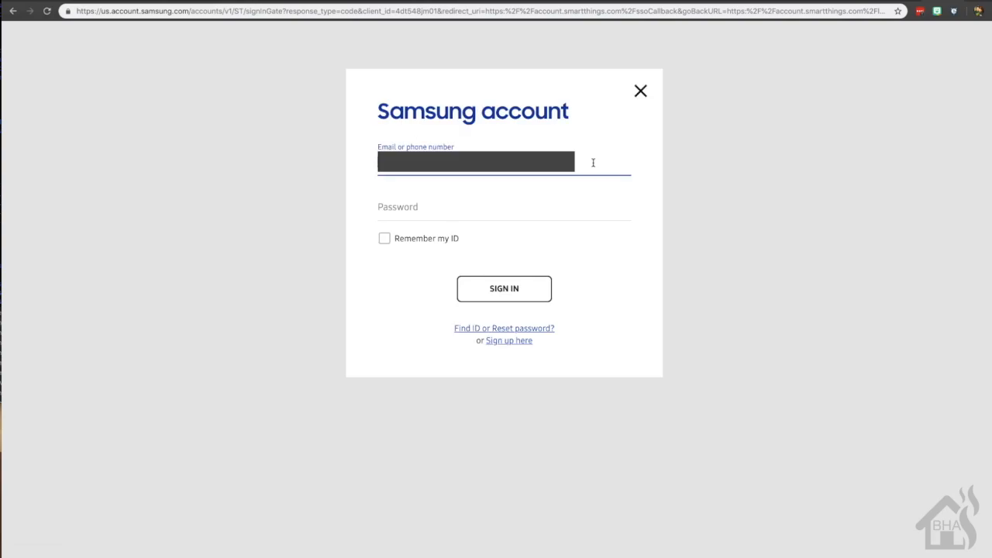
{"action": "mouse_move", "coordinate": [881, 55]}
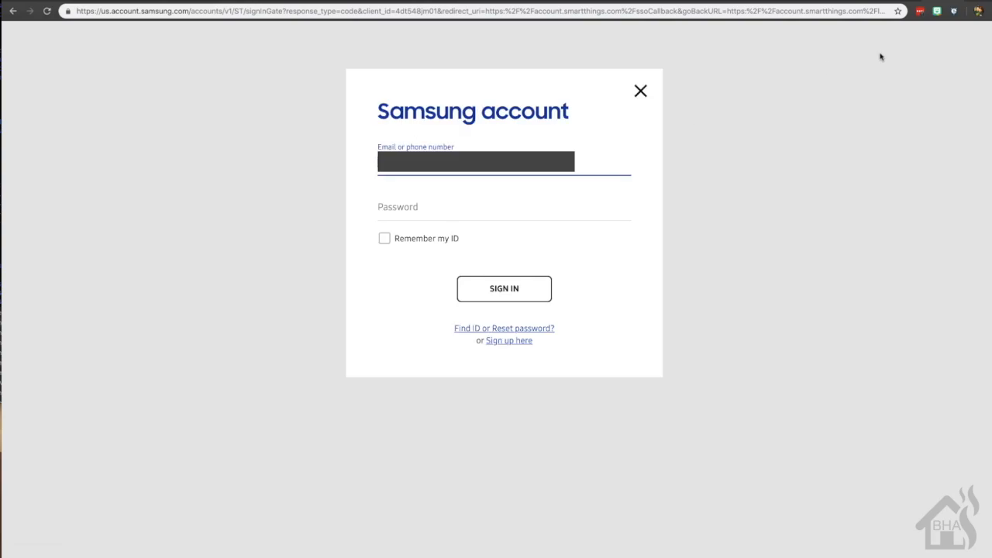
{"action": "mouse_move", "coordinate": [921, 10]}
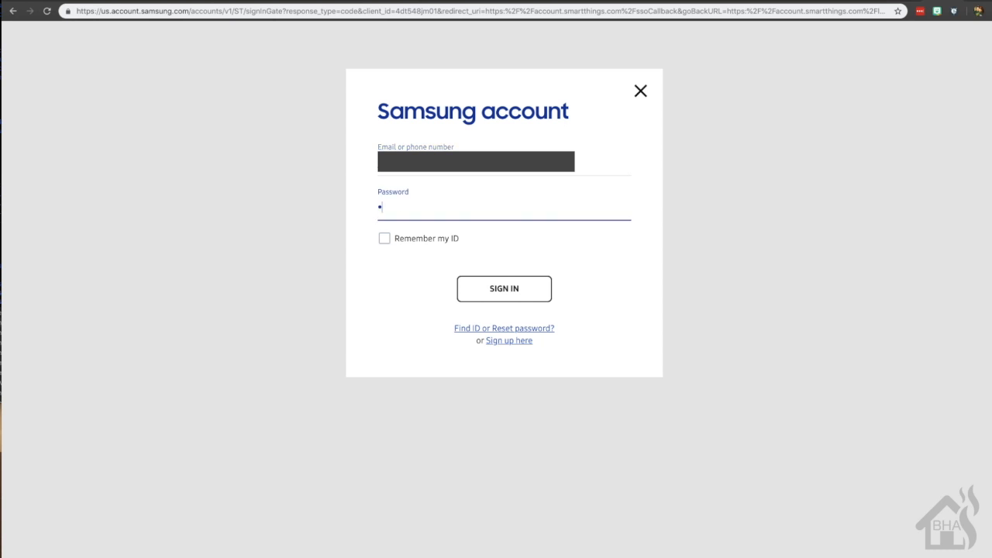
{"action": "left_click", "coordinate": [504, 288]}
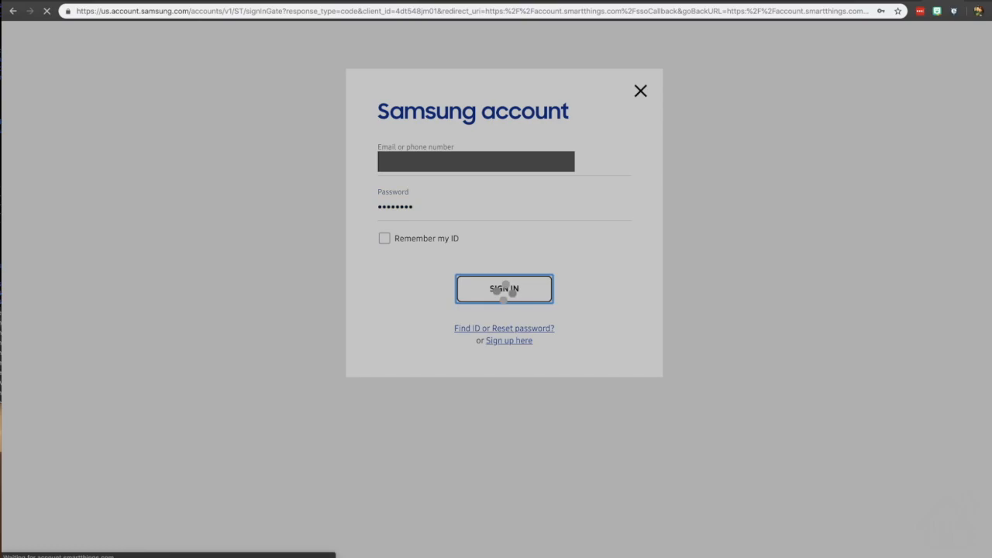
{"action": "left_click", "coordinate": [504, 288]}
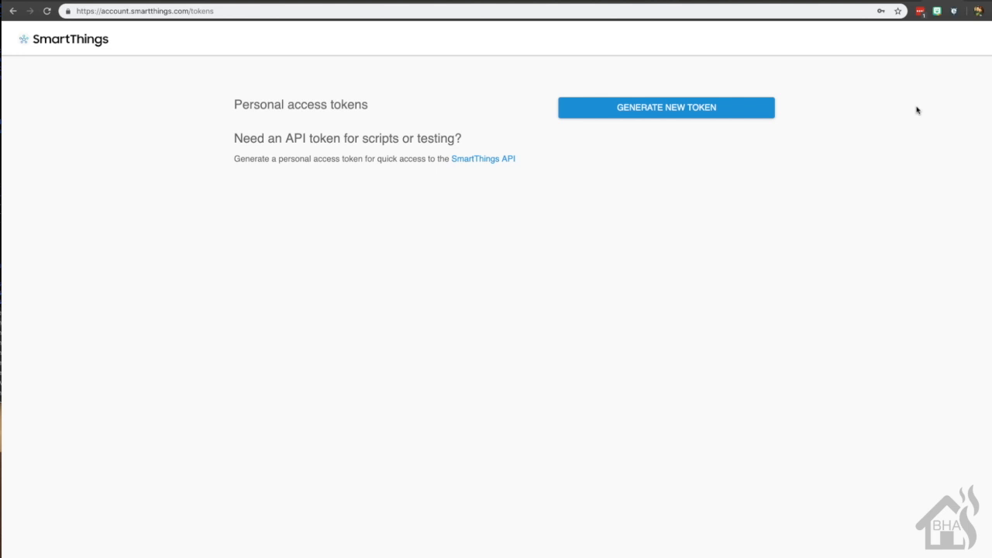
{"action": "mouse_move", "coordinate": [643, 129]}
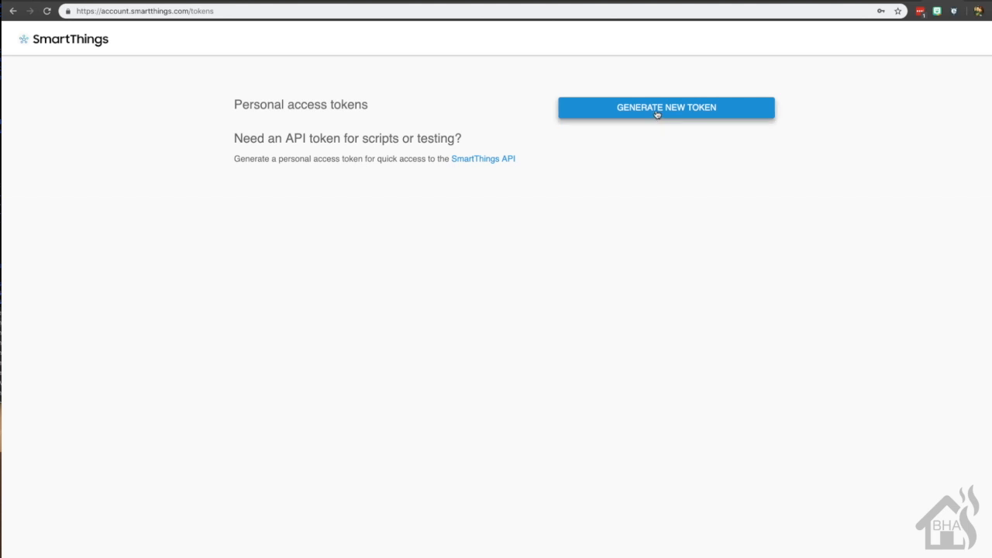
Begin a new personal access token and name it 'Home Assistant'
{"action": "left_click", "coordinate": [665, 107]}
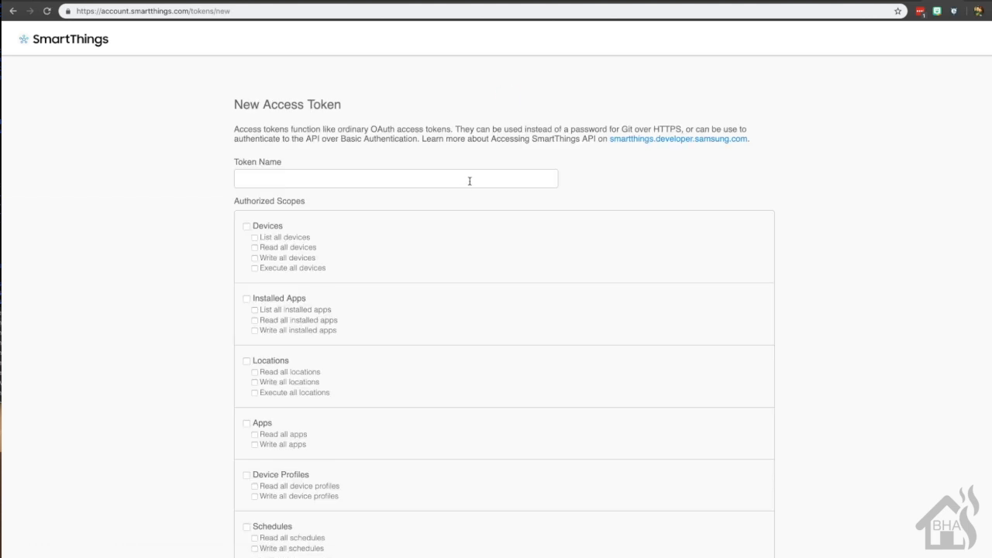
{"action": "type", "text": "Home Assis"}
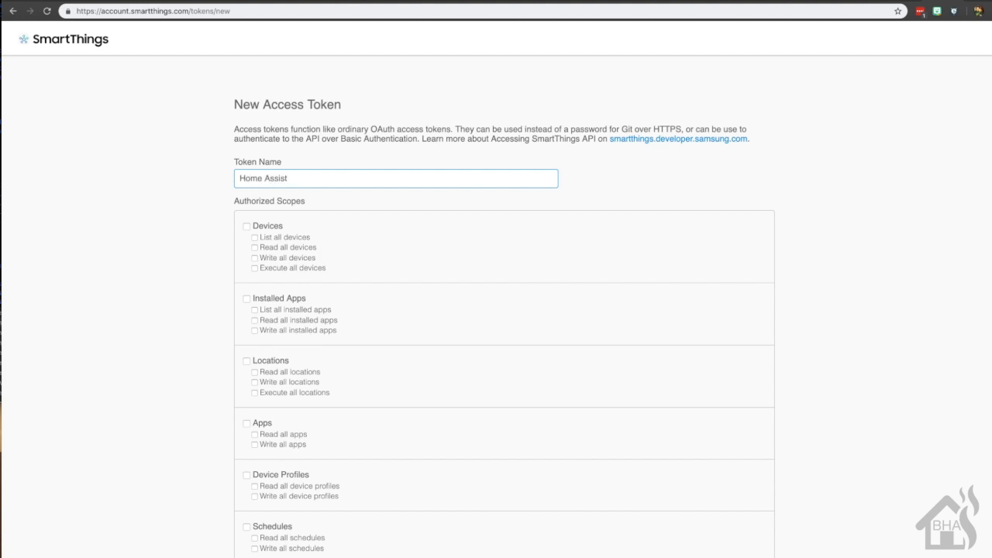
{"action": "type", "text": "tan"}
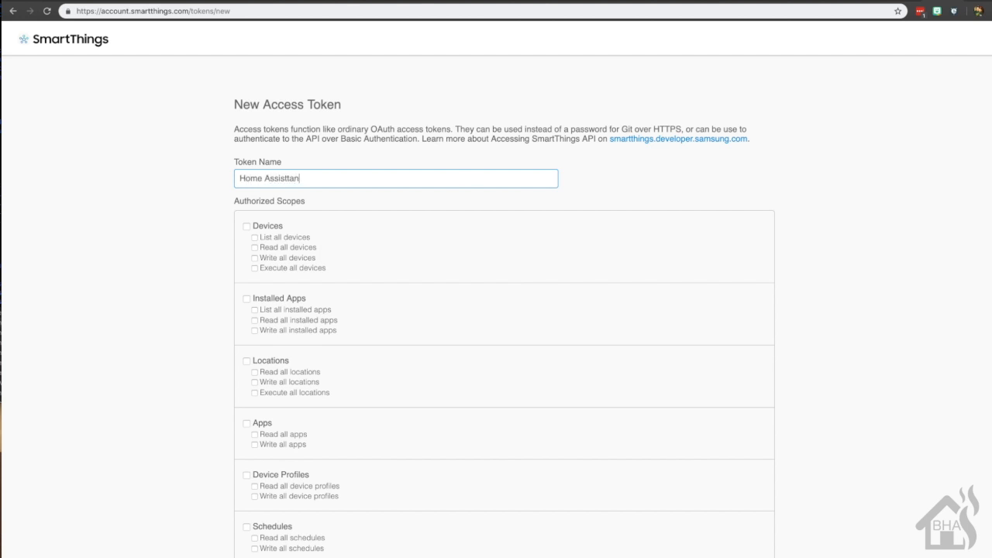
{"action": "type", "text": "Home Assistant"}
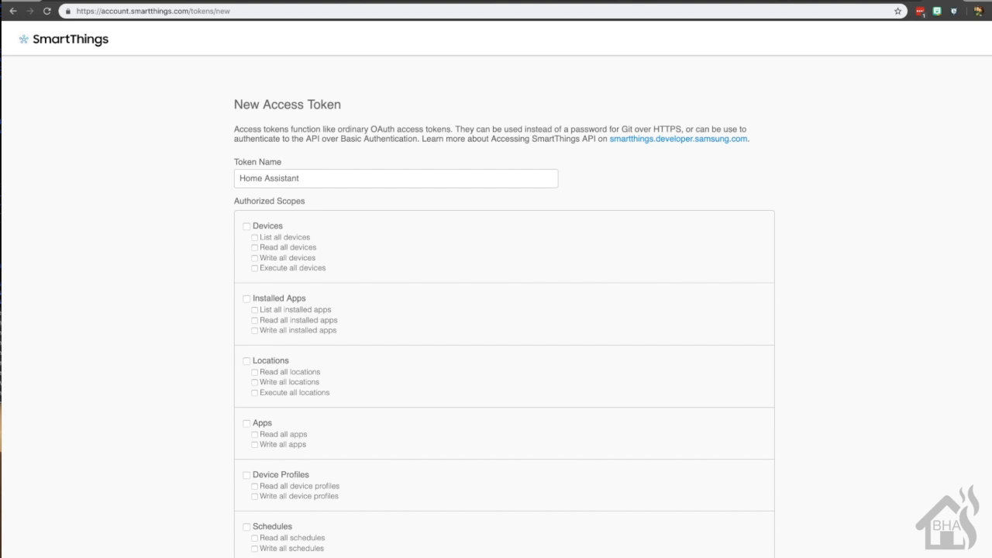
{"action": "mouse_move", "coordinate": [256, 223]}
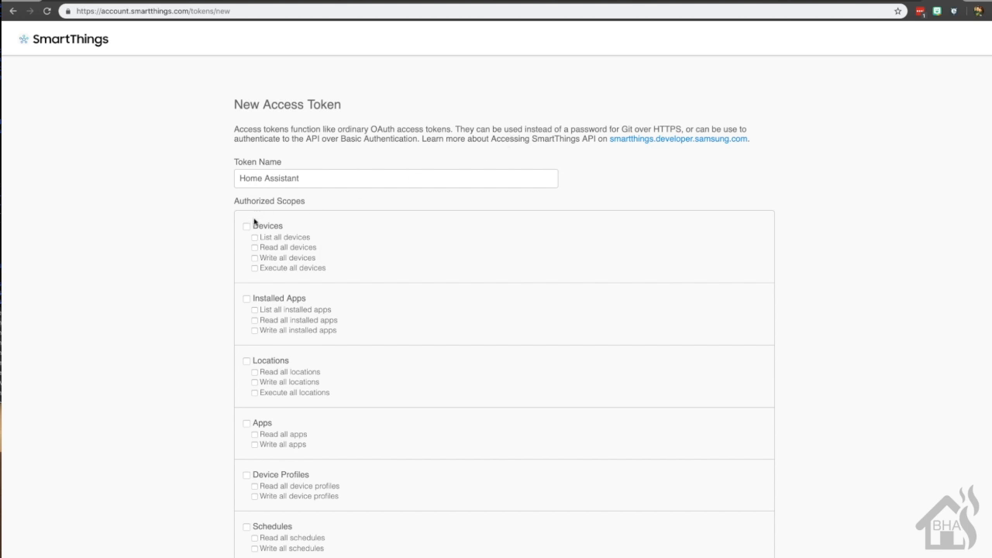
Grant Devices, Installed Apps, Locations, Apps, Schedules and Scenes scopes, then generate the token
{"action": "left_click", "coordinate": [247, 226]}
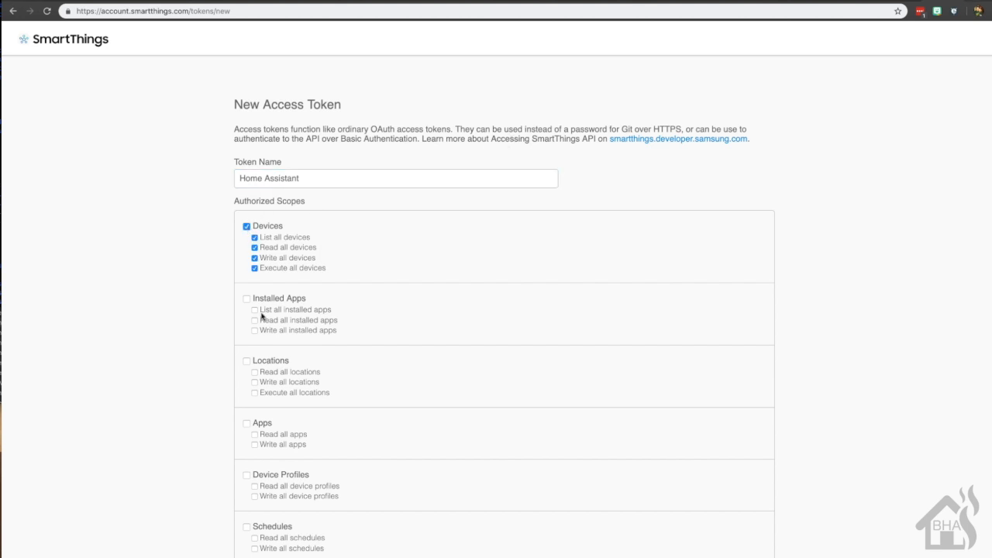
{"action": "left_click", "coordinate": [247, 299]}
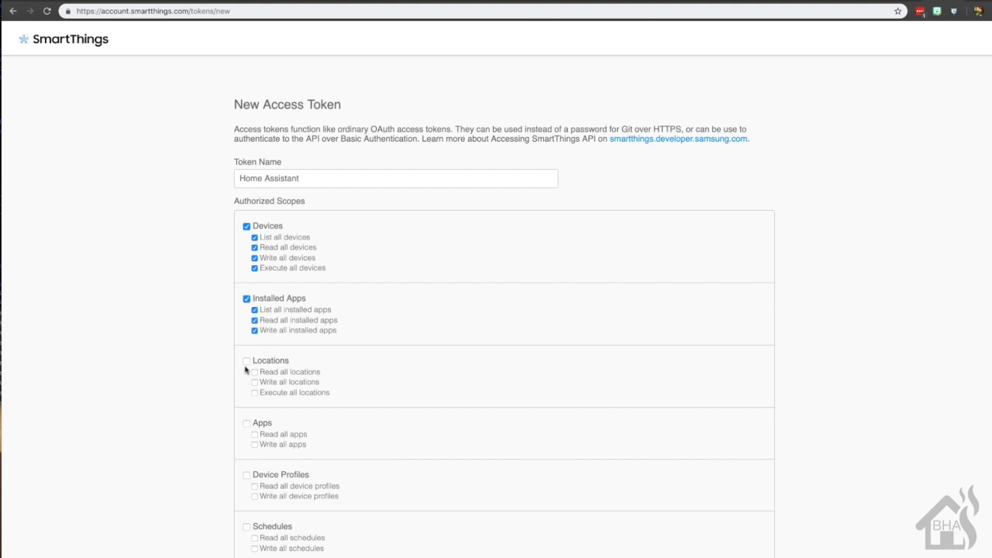
{"action": "left_click", "coordinate": [247, 361]}
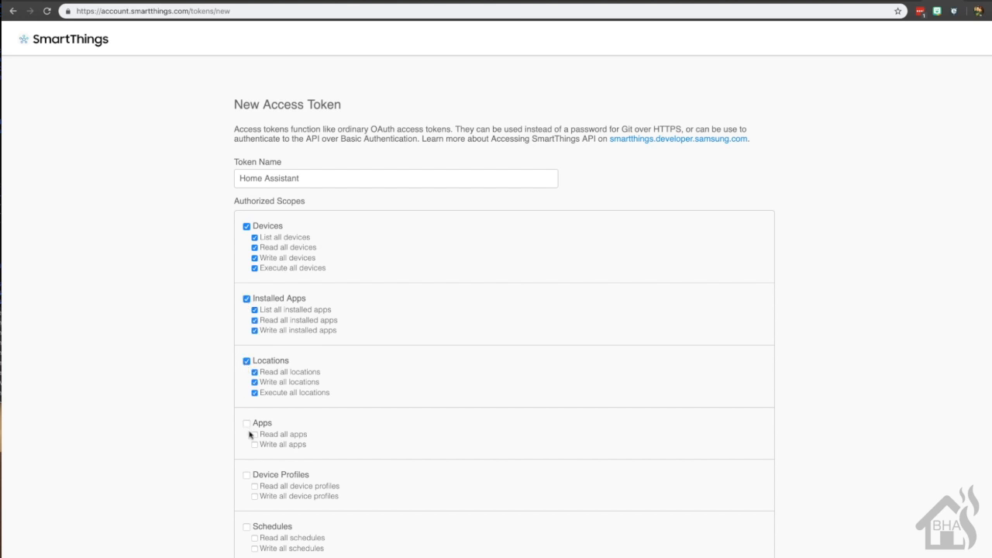
{"action": "left_click", "coordinate": [246, 422]}
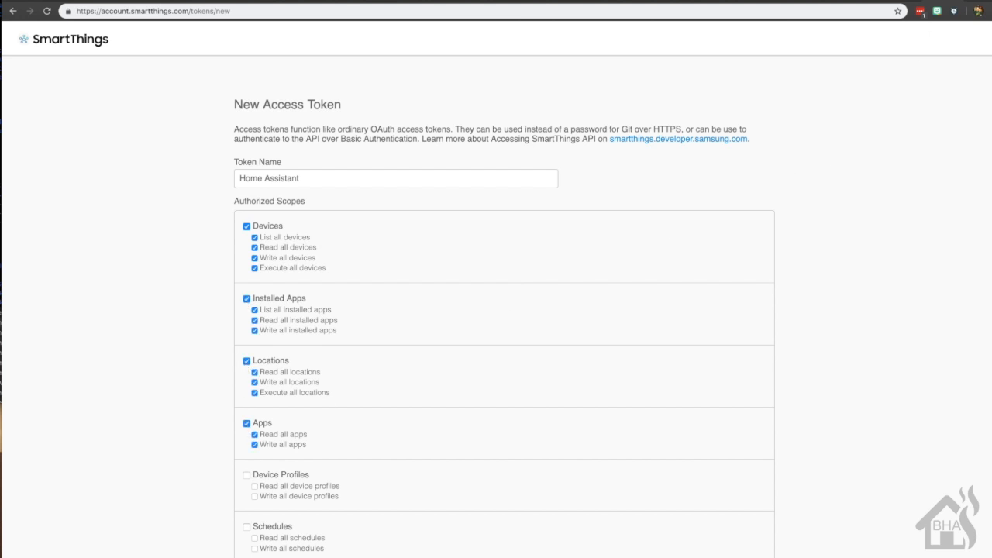
{"action": "scroll", "scroll_direction": "down", "scroll_amount": 3}
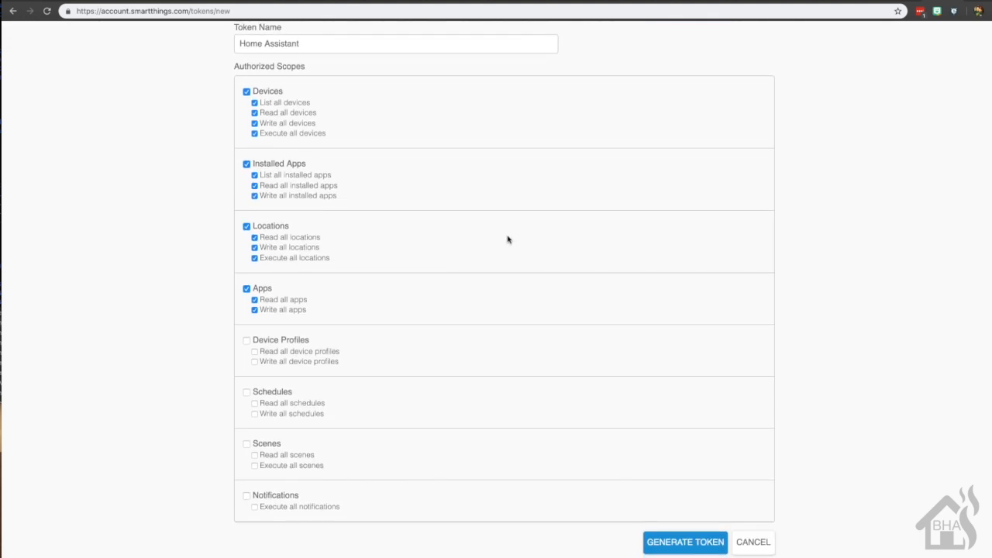
{"action": "left_click", "coordinate": [246, 394]}
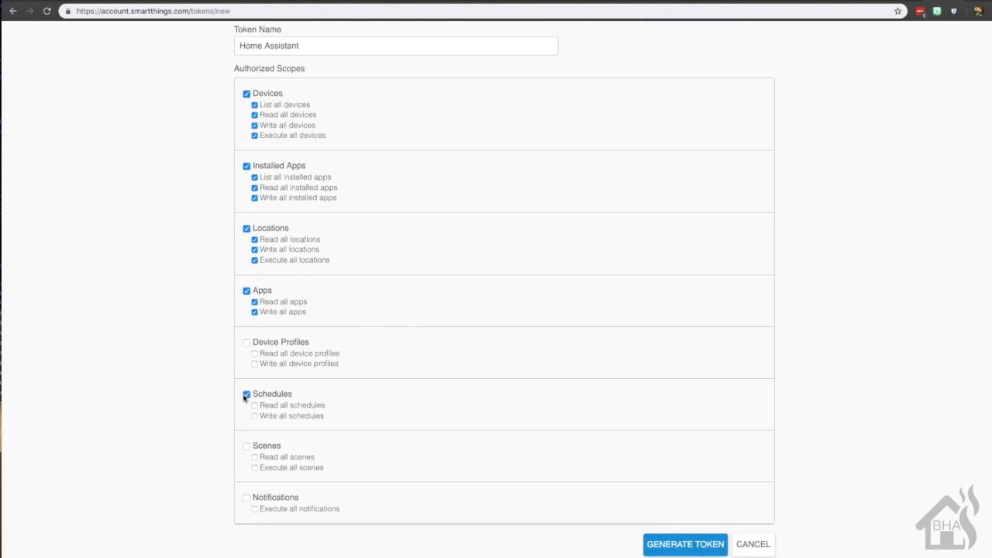
{"action": "left_click", "coordinate": [246, 394]}
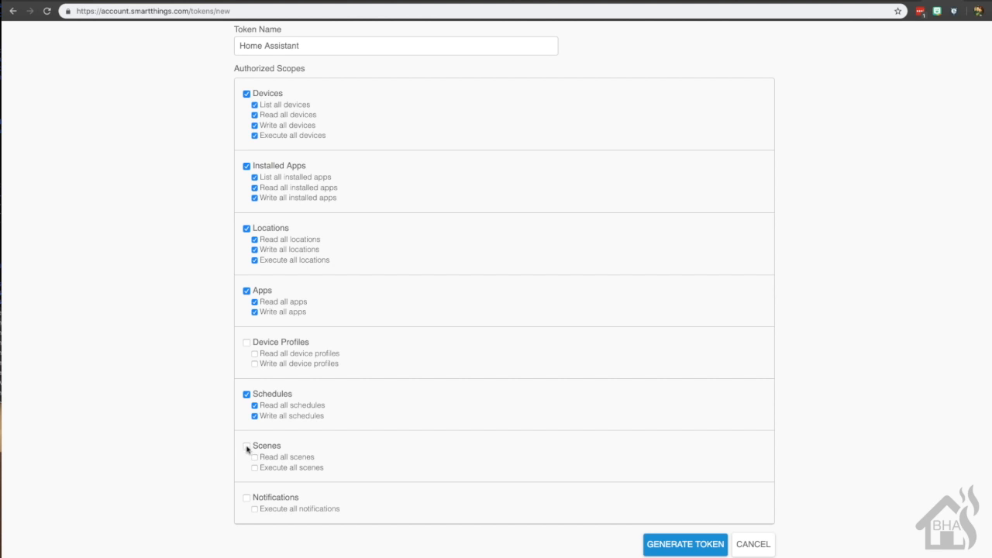
{"action": "left_click", "coordinate": [247, 445]}
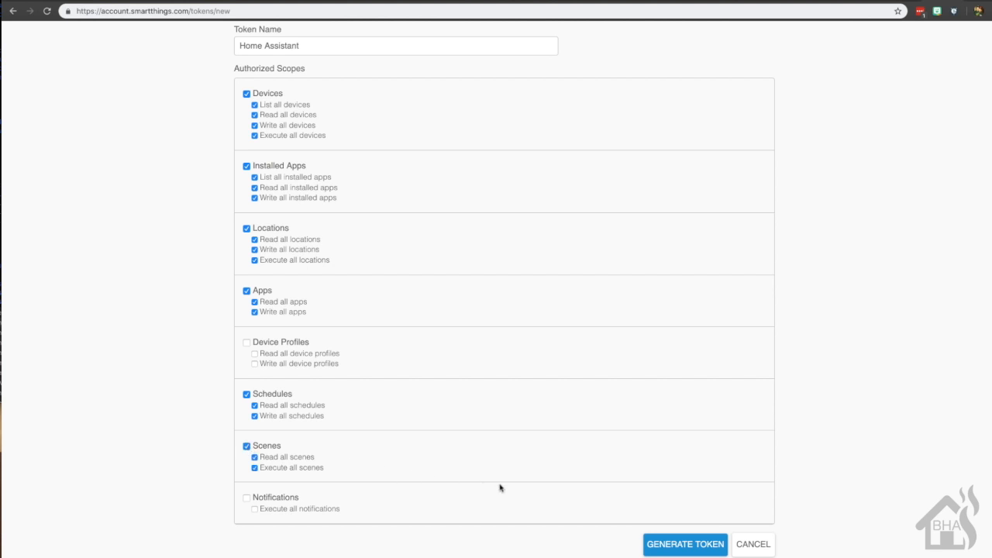
{"action": "left_click", "coordinate": [685, 543]}
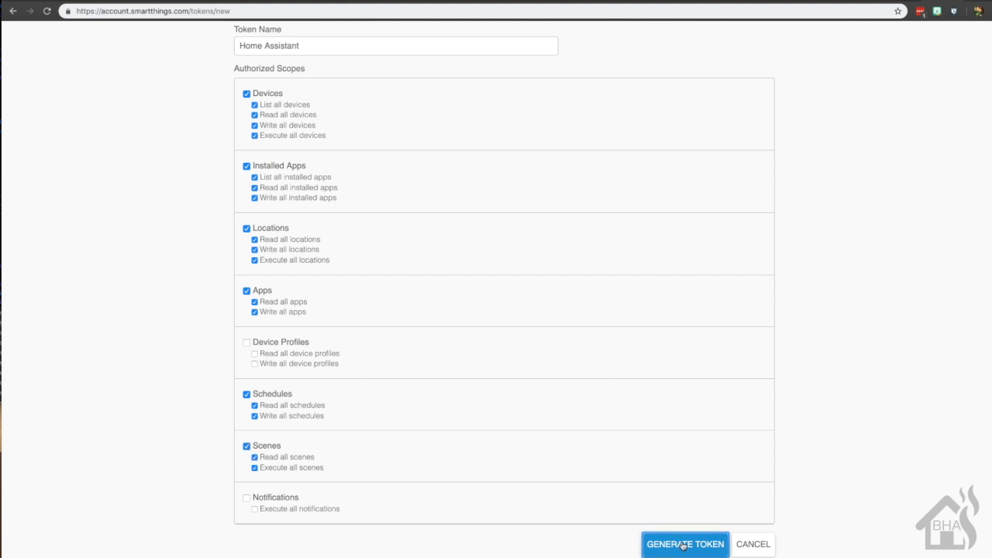
{"action": "left_click", "coordinate": [685, 543]}
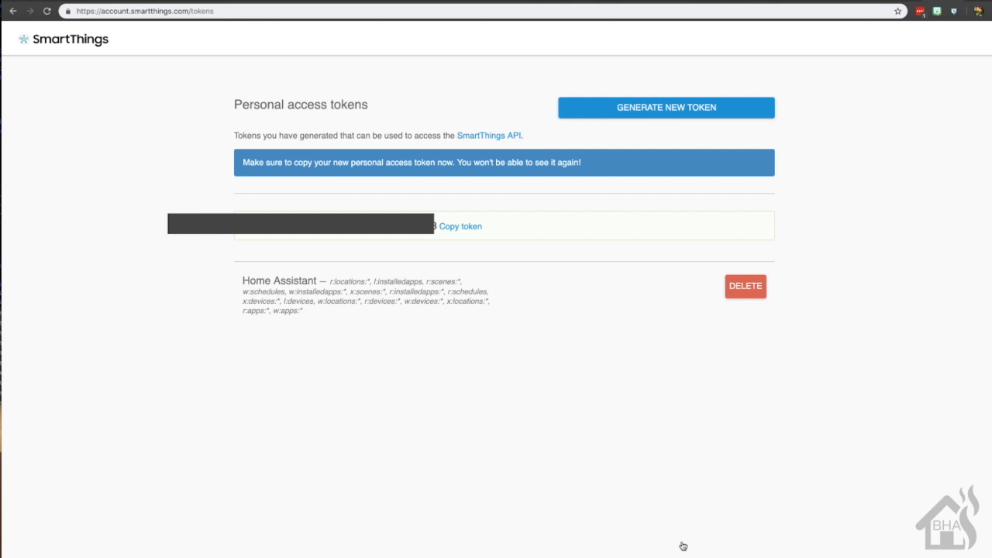
{"action": "mouse_move", "coordinate": [580, 323]}
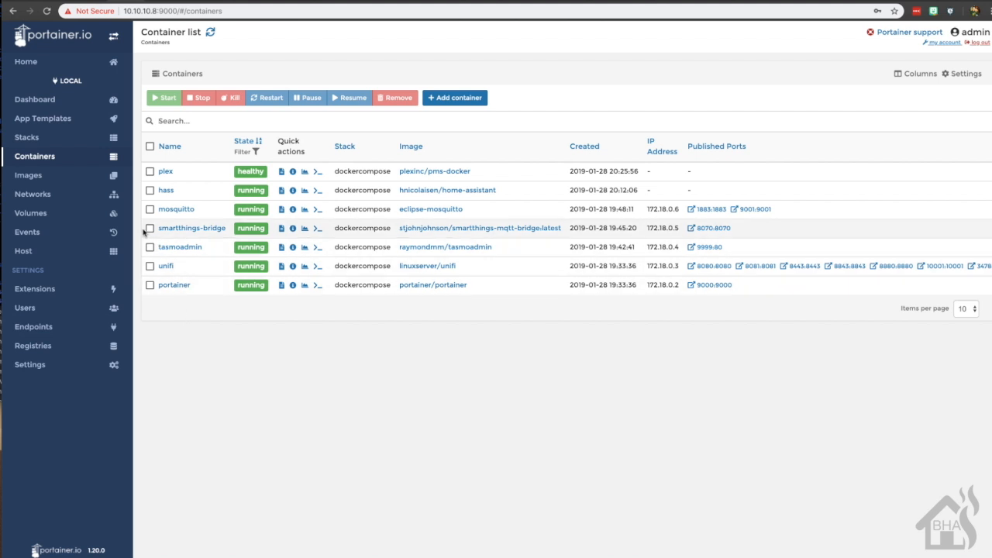
Select the smartthings-bridge container in Portainer and stop it
{"action": "left_click", "coordinate": [149, 228]}
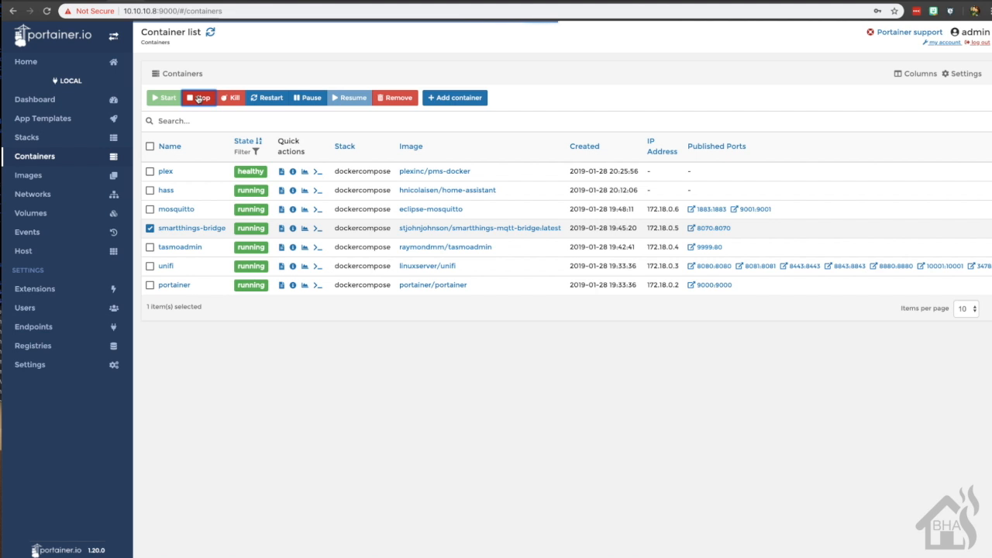
{"action": "left_click", "coordinate": [199, 97]}
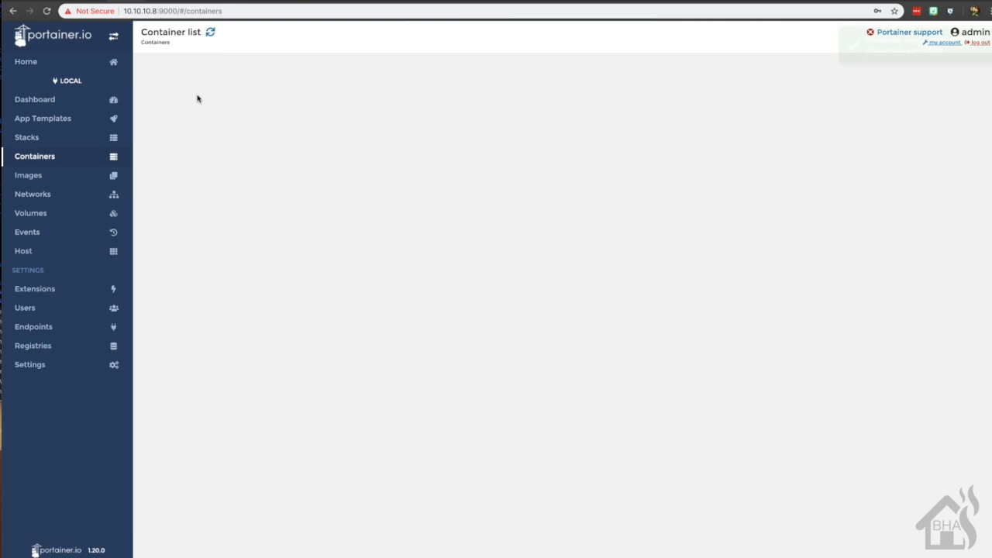
{"action": "left_click", "coordinate": [200, 97]}
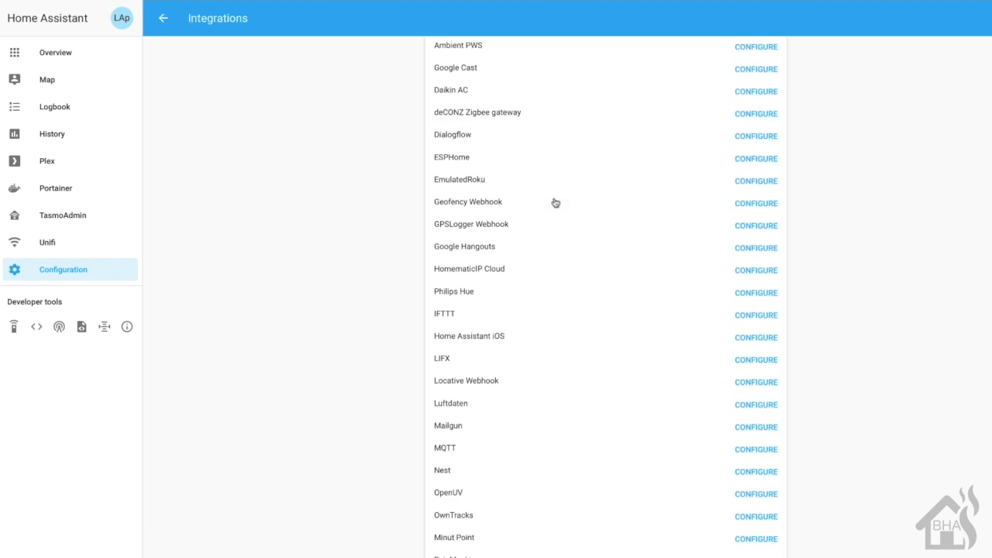
Scroll the Integrations list down to SmartThings
{"action": "scroll", "scroll_direction": "down", "scroll_amount": 3}
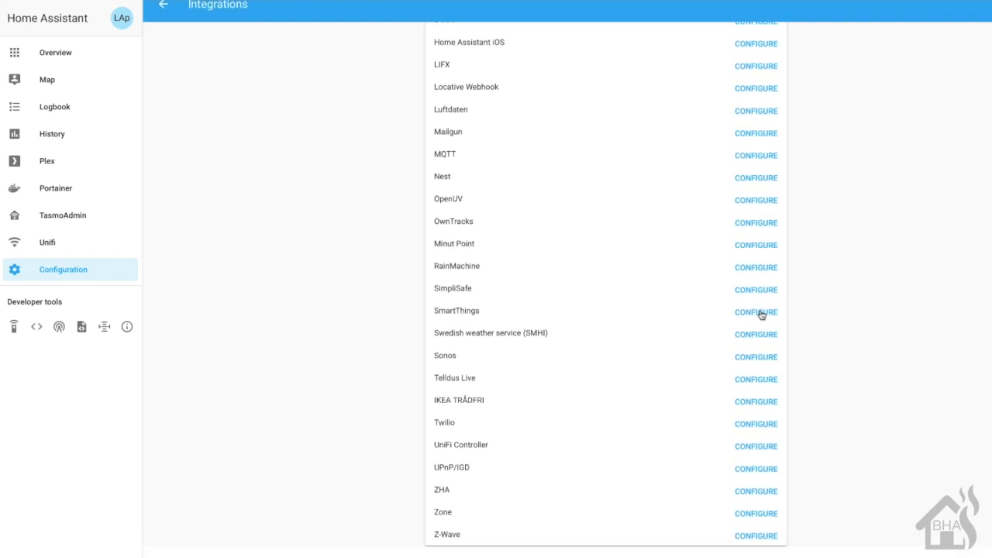
Configure SmartThings and submit the personal access token
{"action": "left_click", "coordinate": [756, 313]}
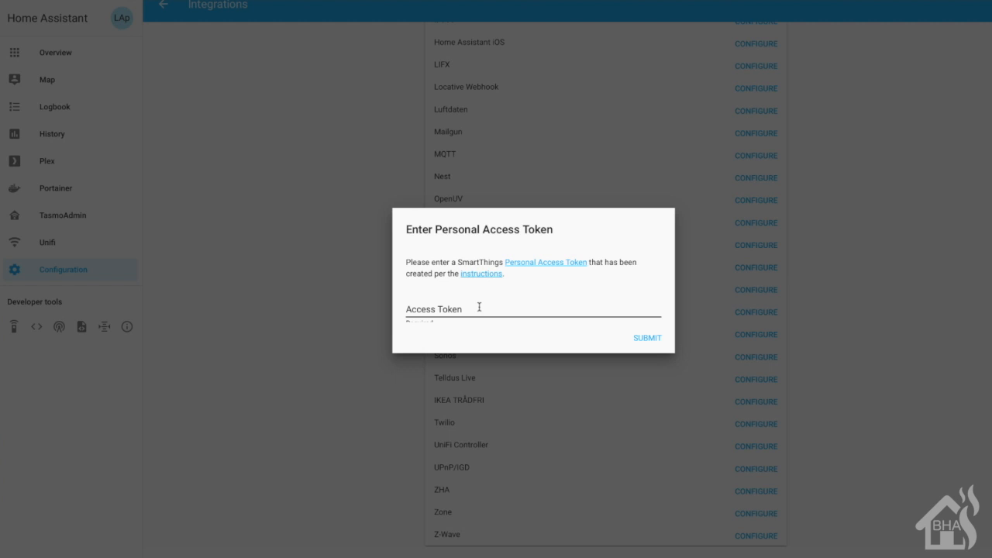
{"action": "mouse_move", "coordinate": [471, 308]}
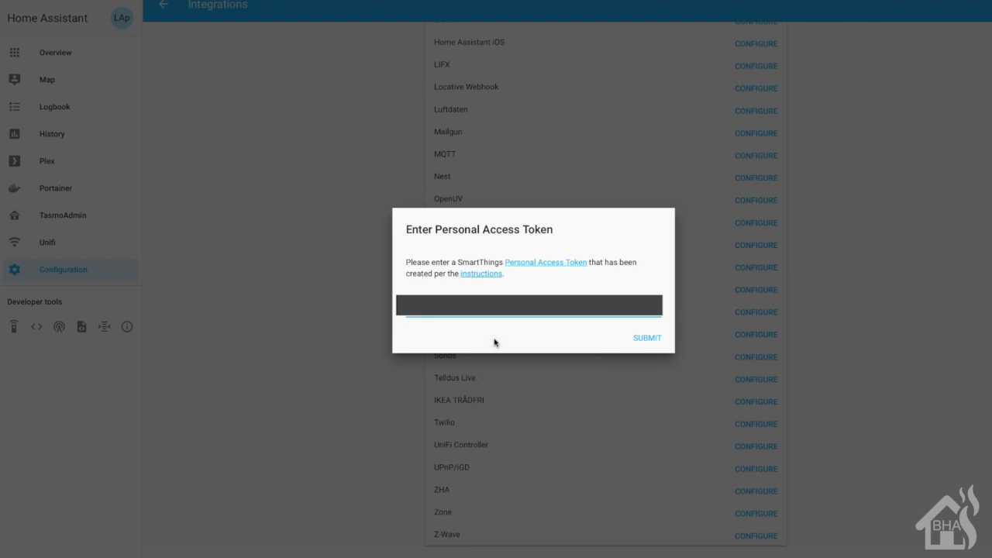
{"action": "mouse_move", "coordinate": [650, 343]}
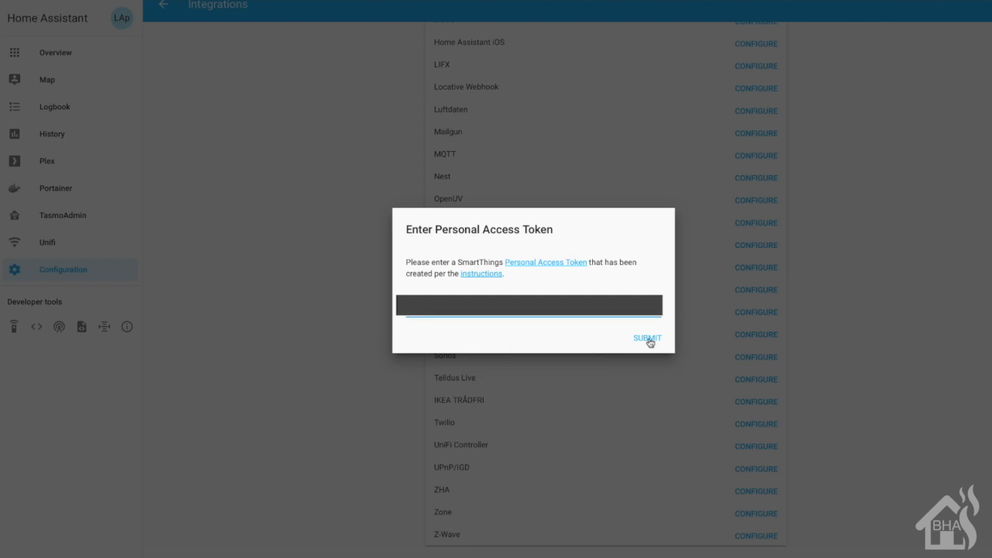
{"action": "left_click", "coordinate": [647, 338]}
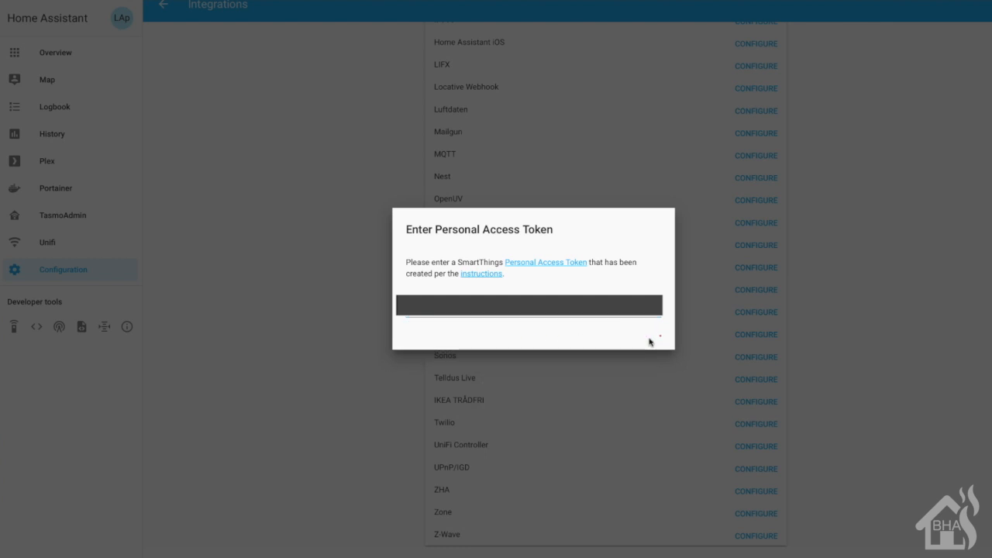
{"action": "left_click", "coordinate": [647, 321]}
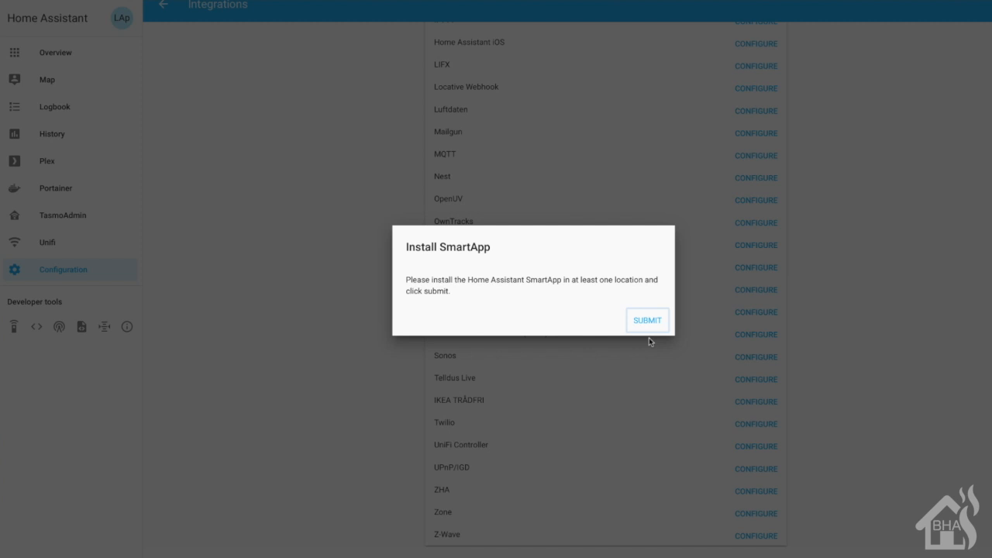
{"action": "mouse_move", "coordinate": [905, 71]}
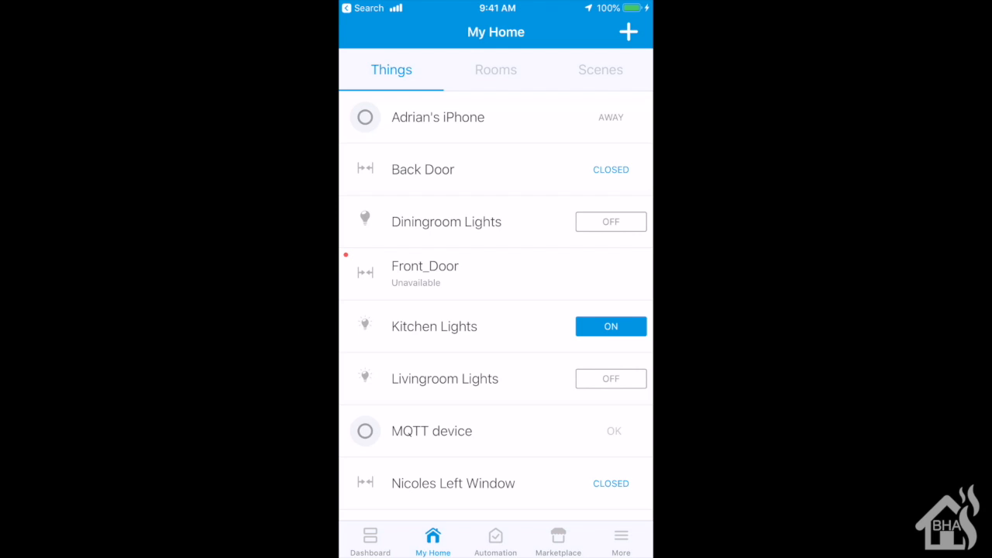
Go to Automation, SmartApps, Add a SmartApp, and open My Apps
{"action": "left_click", "coordinate": [496, 541]}
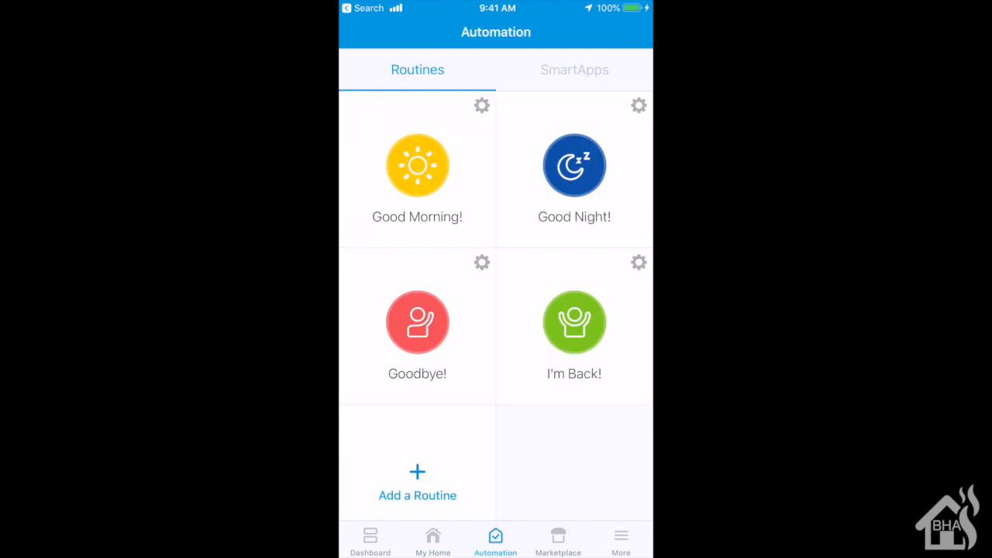
{"action": "left_click", "coordinate": [575, 70]}
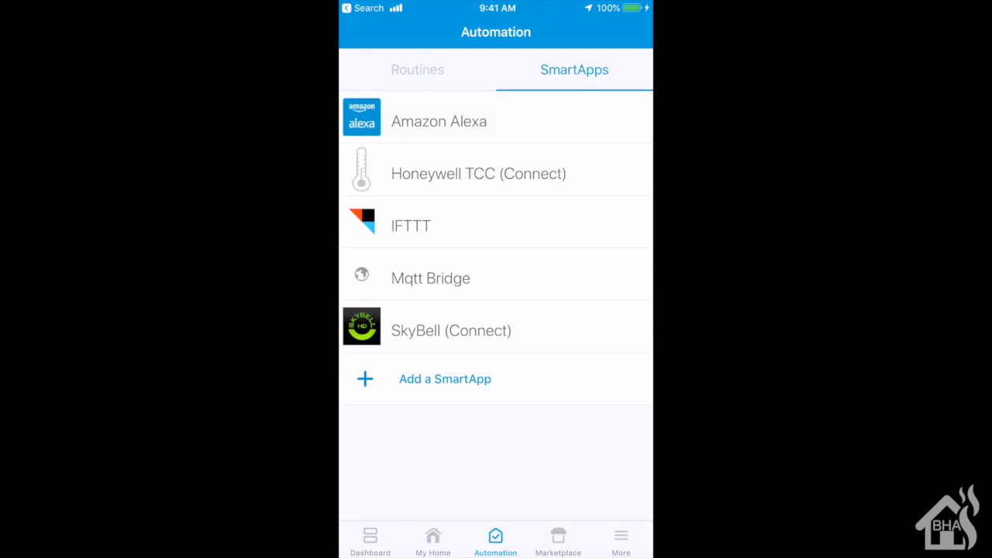
{"action": "left_click", "coordinate": [445, 379]}
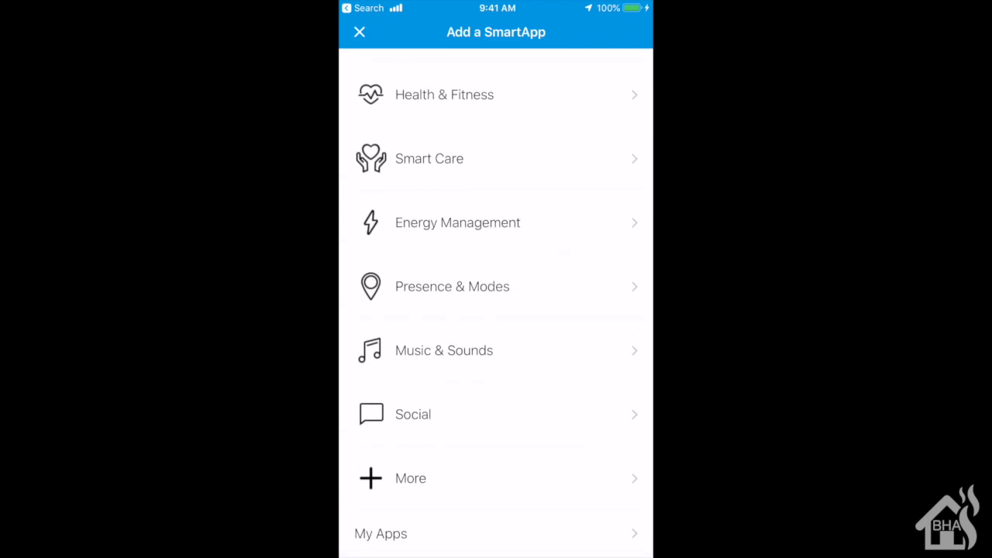
{"action": "left_click", "coordinate": [380, 534]}
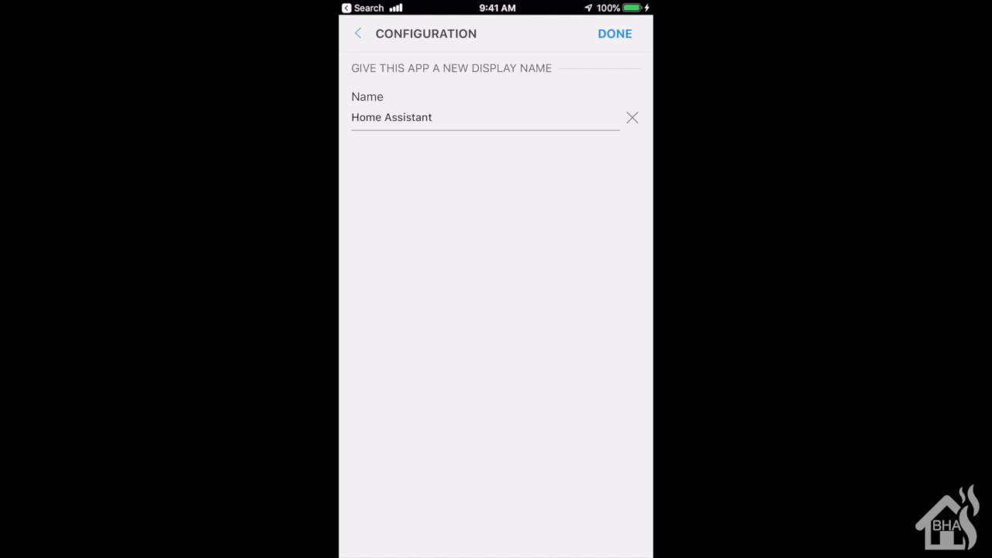
Confirm the 'Home Assistant' SmartApp, allow reading all devices, and dismiss the success notice
{"action": "left_click", "coordinate": [614, 34]}
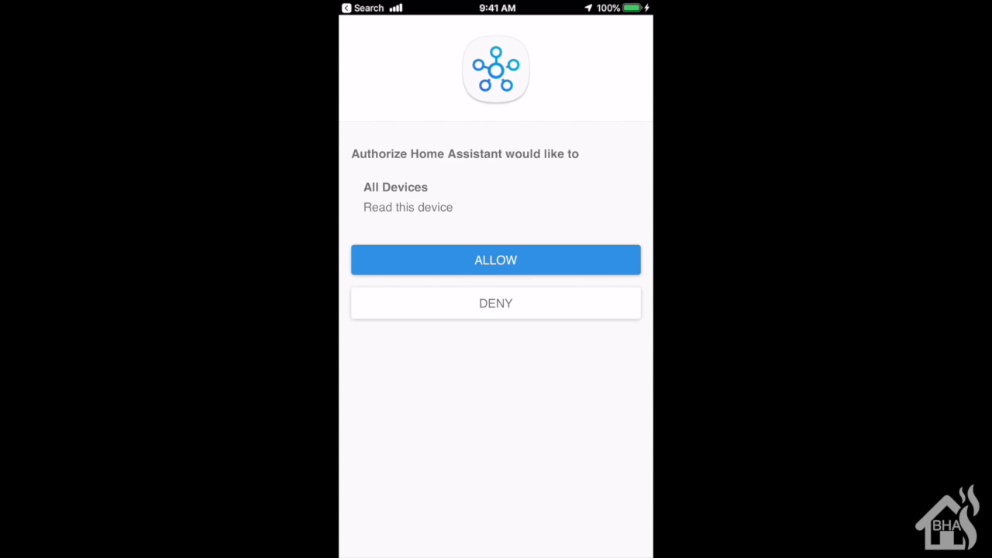
{"action": "left_click", "coordinate": [496, 260]}
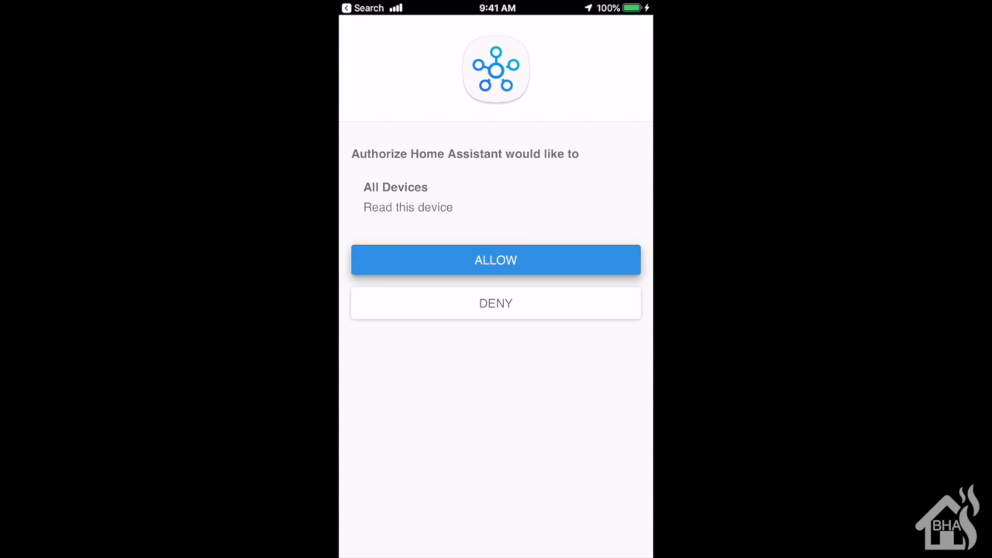
{"action": "left_click", "coordinate": [495, 259]}
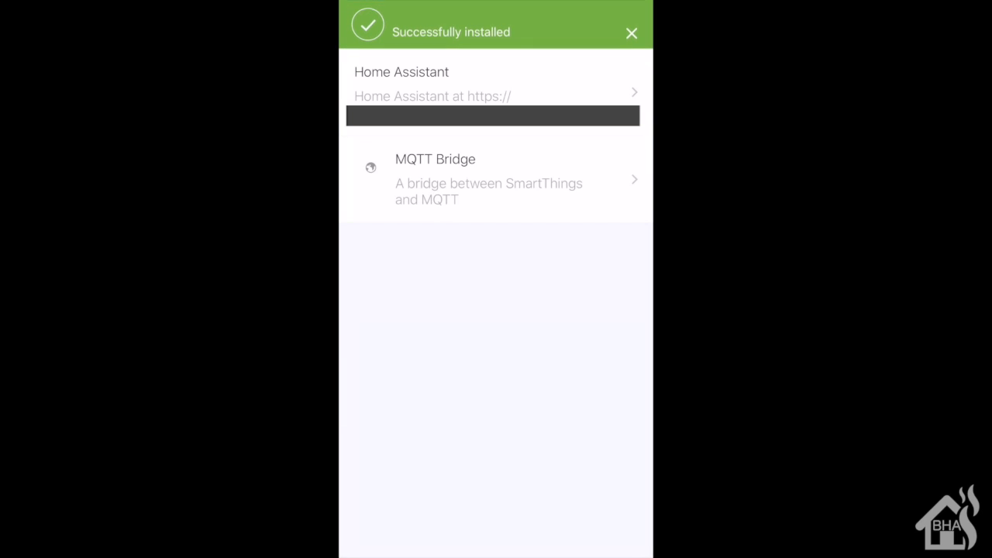
{"action": "left_click", "coordinate": [631, 33]}
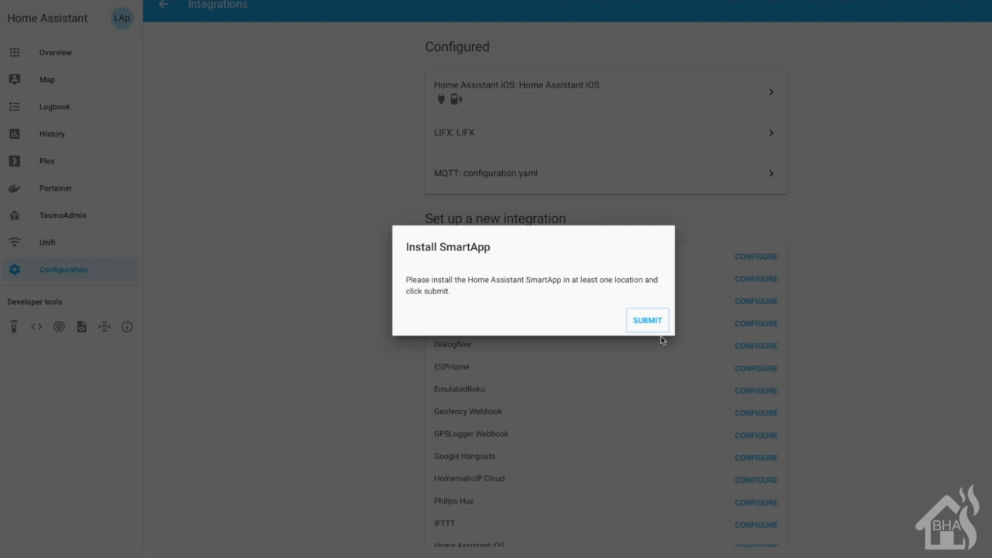
Submit the Install SmartApp dialog, close the Success message, and return to Configuration
{"action": "left_click", "coordinate": [647, 320]}
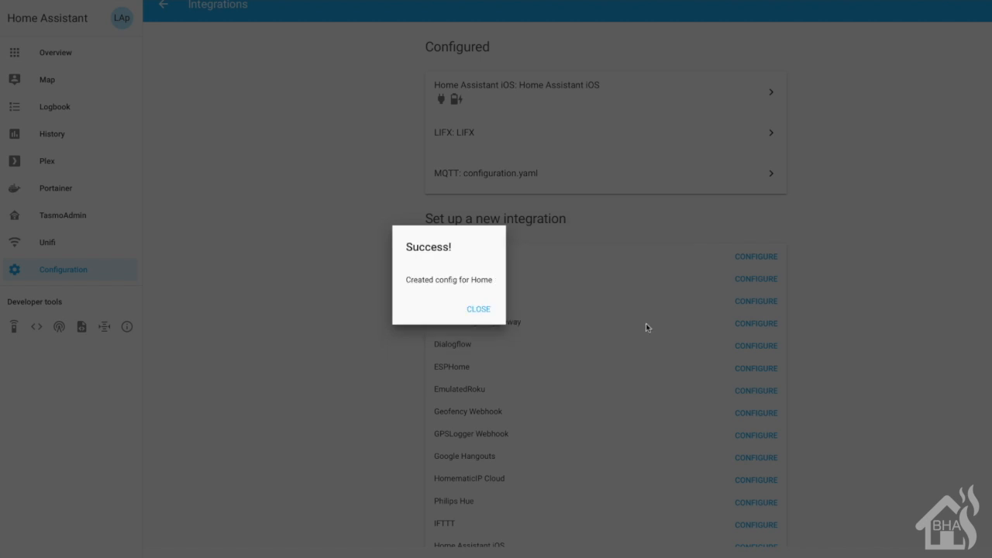
{"action": "mouse_move", "coordinate": [479, 309]}
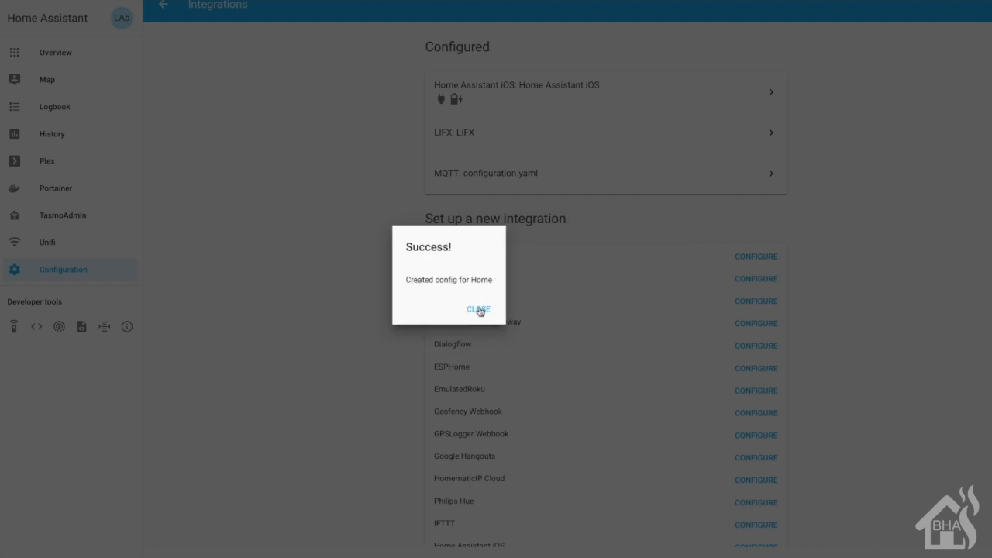
{"action": "left_click", "coordinate": [480, 308]}
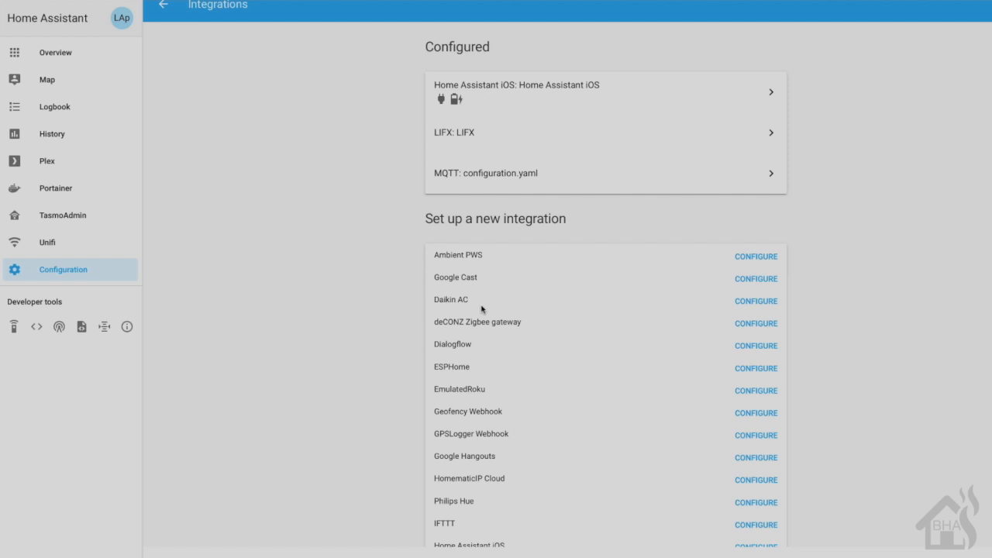
{"action": "left_click", "coordinate": [163, 6]}
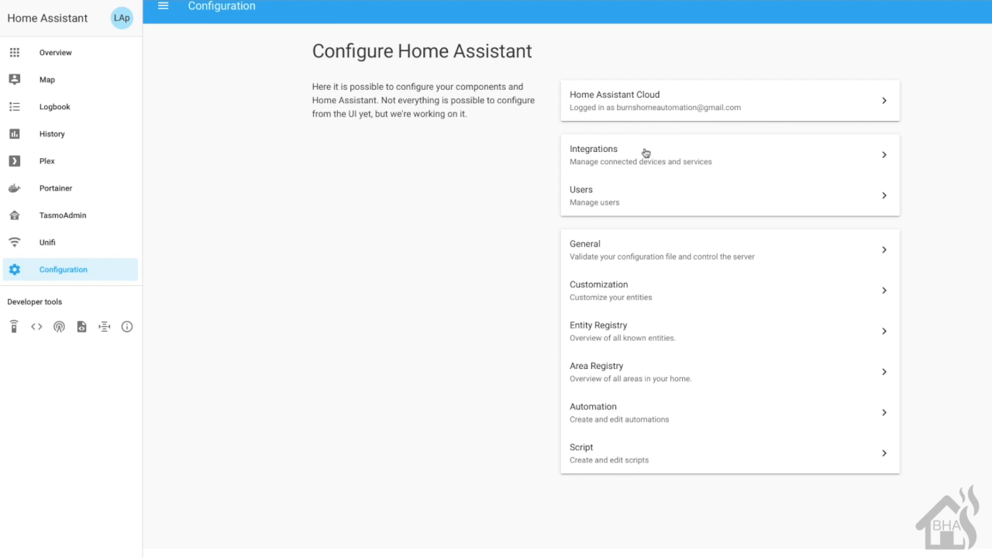
{"action": "mouse_move", "coordinate": [646, 154]}
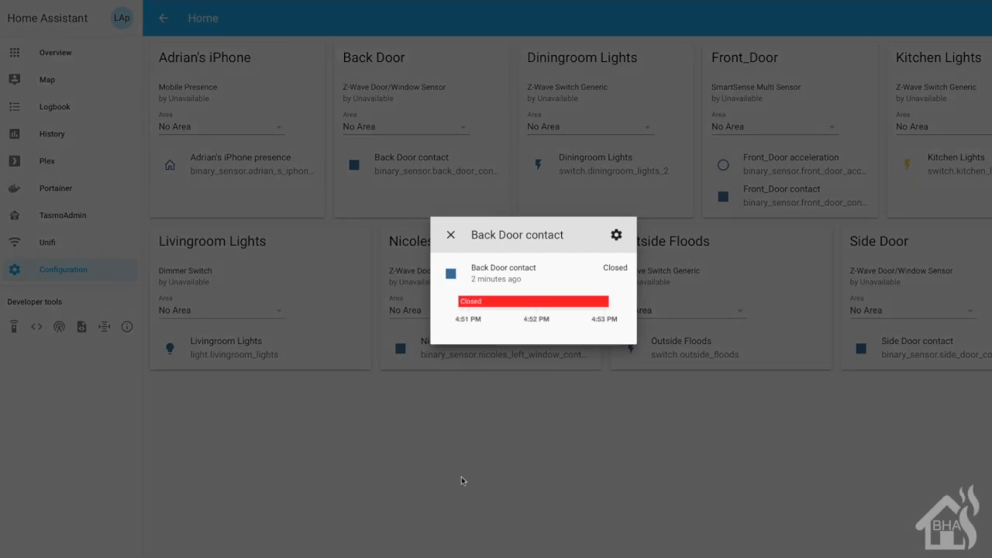
Close the Back Door contact popup on the SmartThings Home device list
{"action": "left_click", "coordinate": [450, 234]}
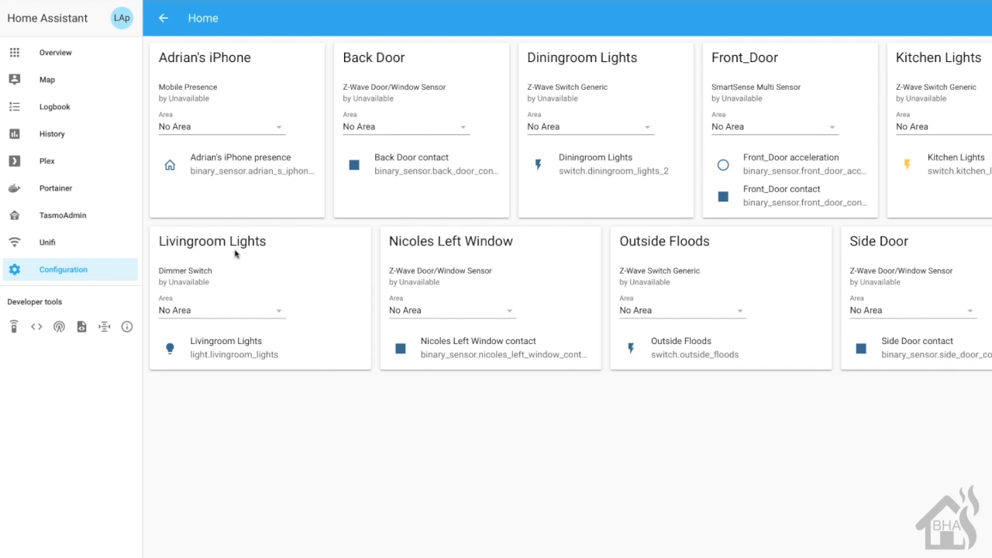
{"action": "mouse_move", "coordinate": [416, 193]}
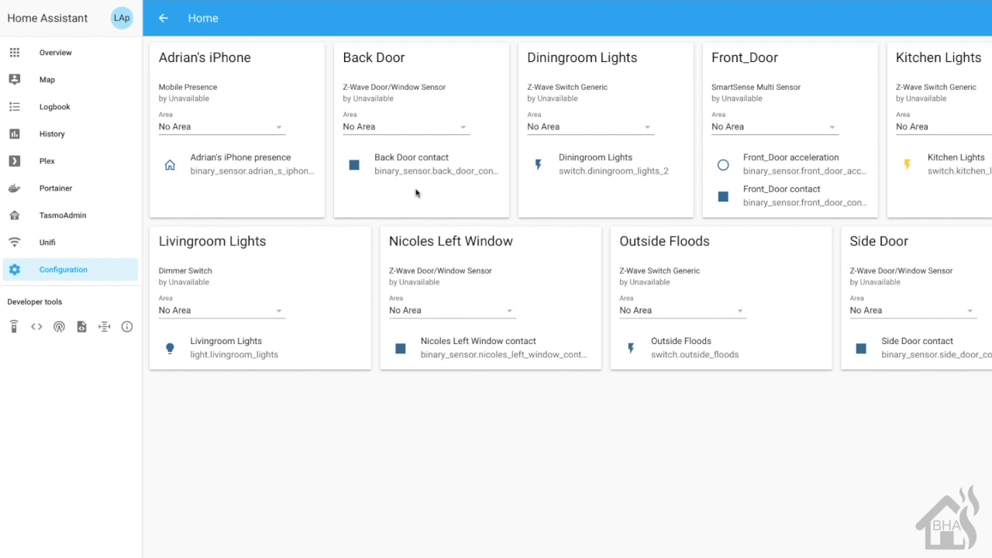
{"action": "mouse_move", "coordinate": [844, 110]}
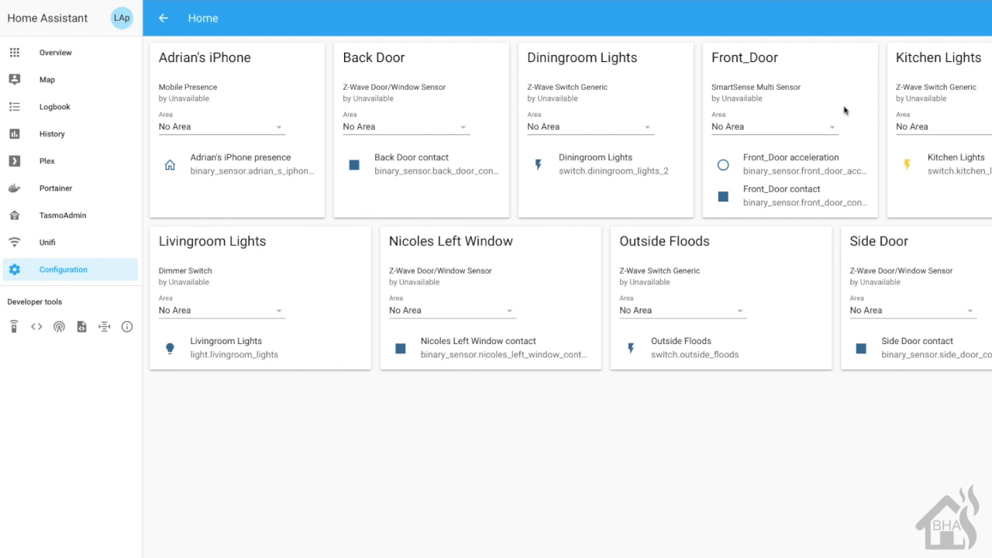
{"action": "mouse_move", "coordinate": [845, 110]}
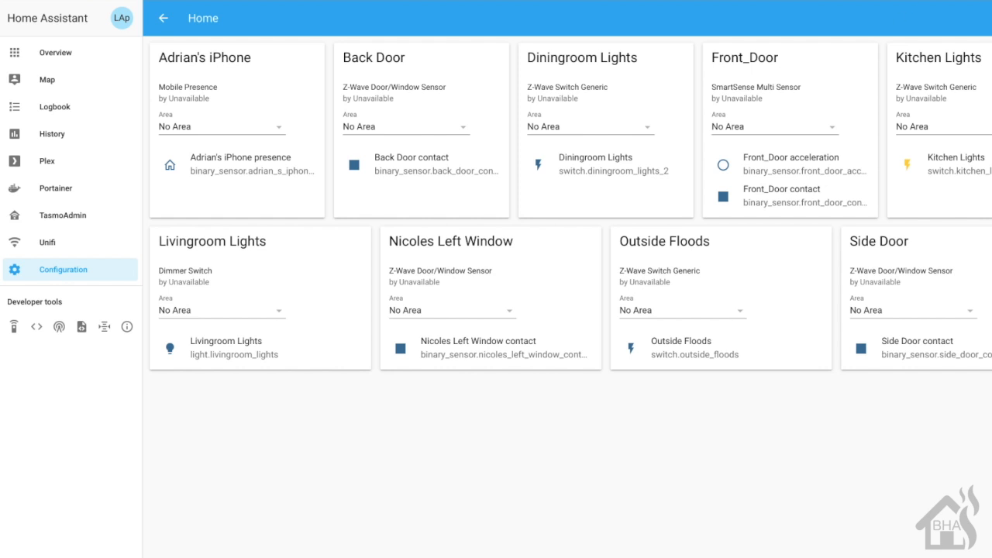
{"action": "mouse_move", "coordinate": [884, 112]}
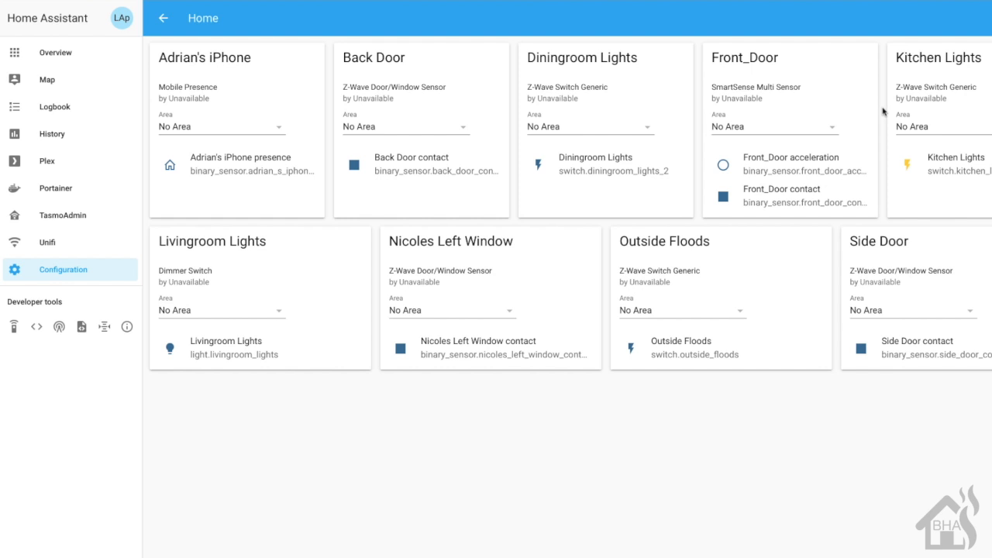
{"action": "mouse_move", "coordinate": [884, 112]}
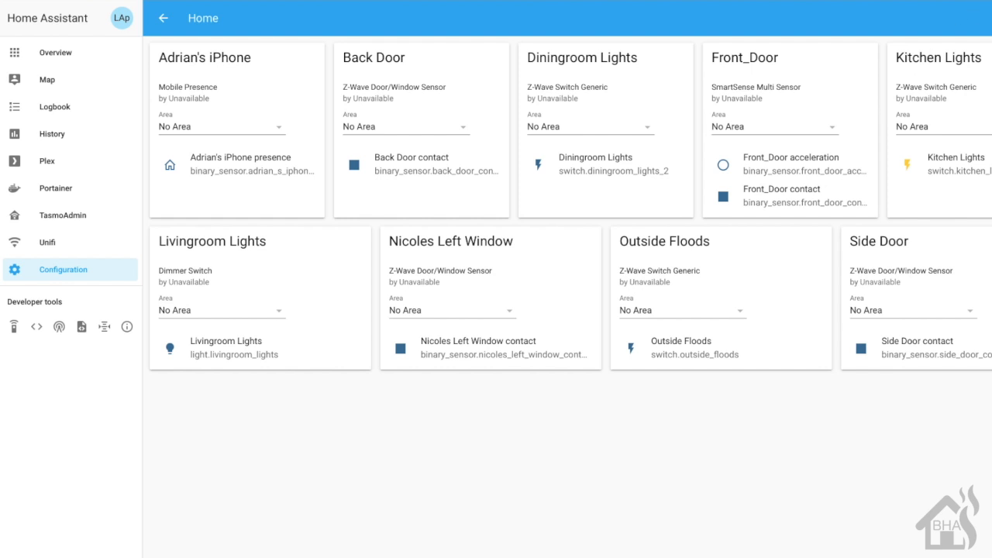